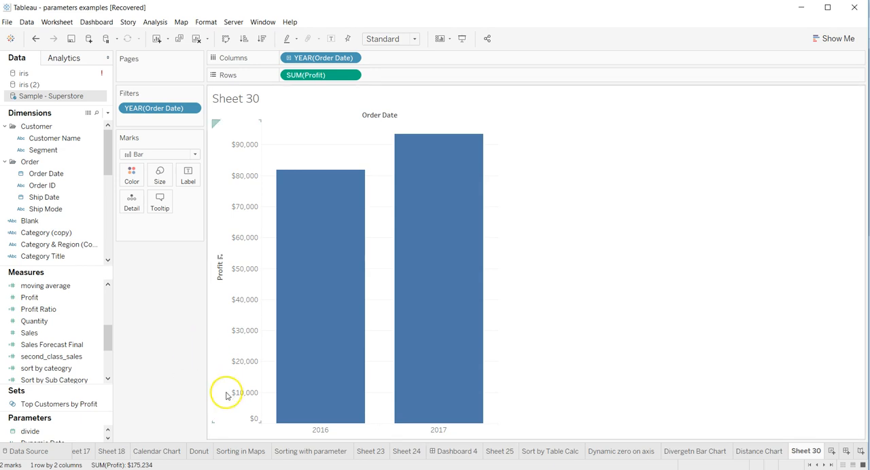
{"action": "mouse_move", "coordinate": [323, 246]}
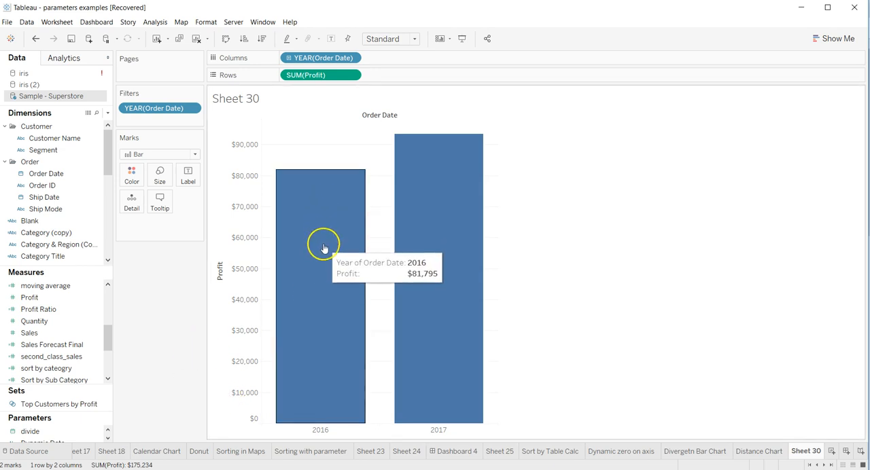
{"action": "mouse_move", "coordinate": [440, 288]}
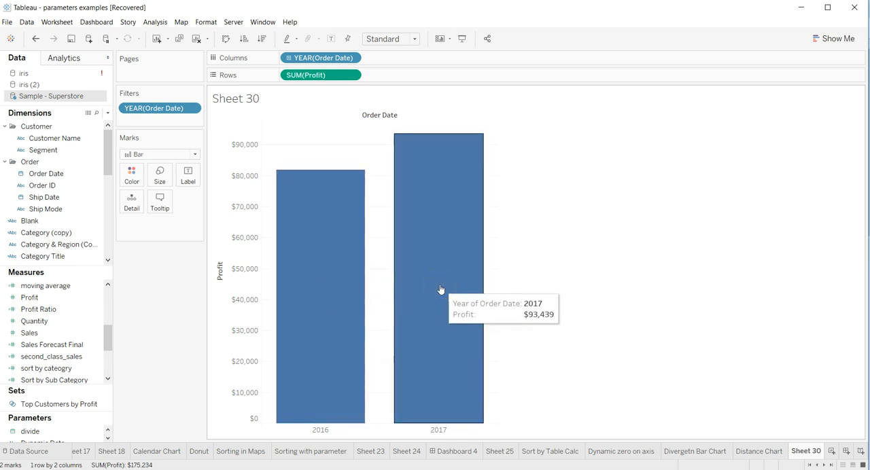
{"action": "mouse_move", "coordinate": [337, 224]}
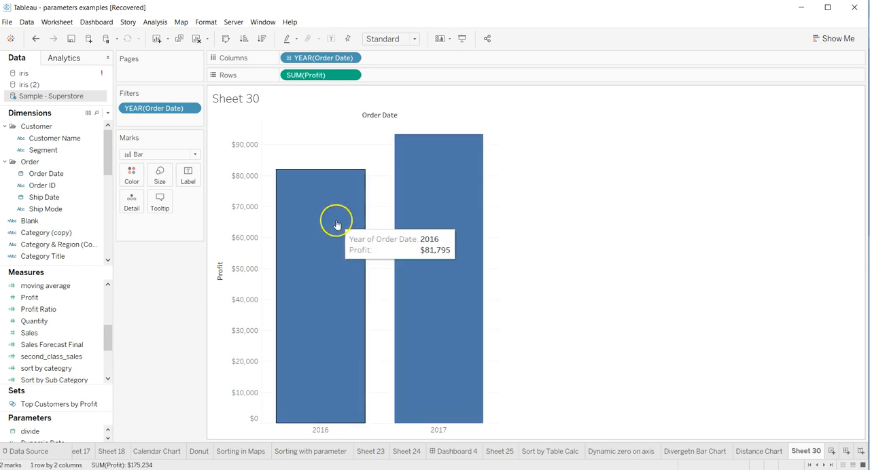
{"action": "mouse_move", "coordinate": [319, 241]}
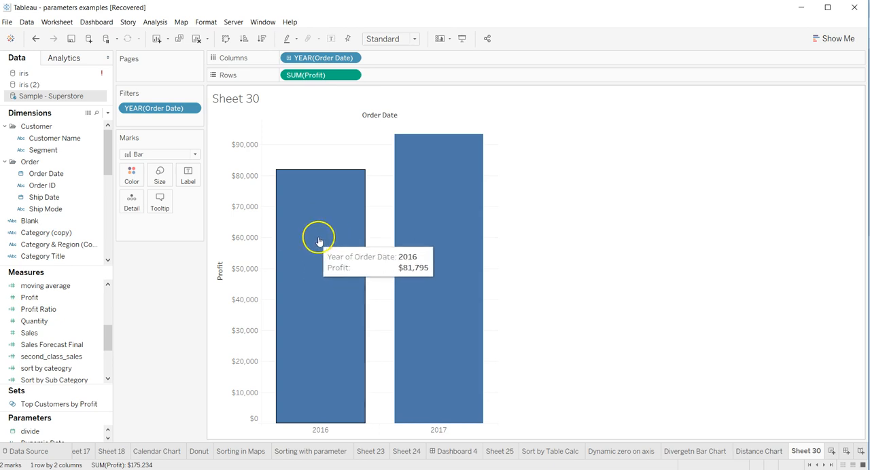
{"action": "mouse_move", "coordinate": [326, 240]}
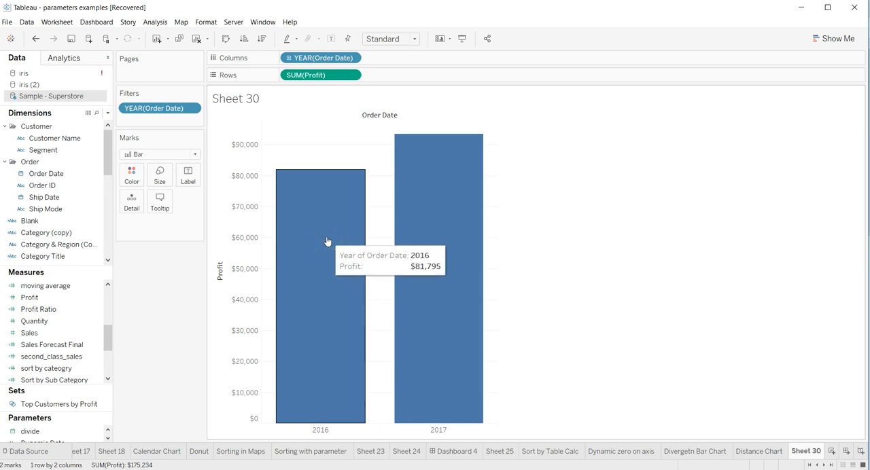
{"action": "mouse_move", "coordinate": [440, 212]}
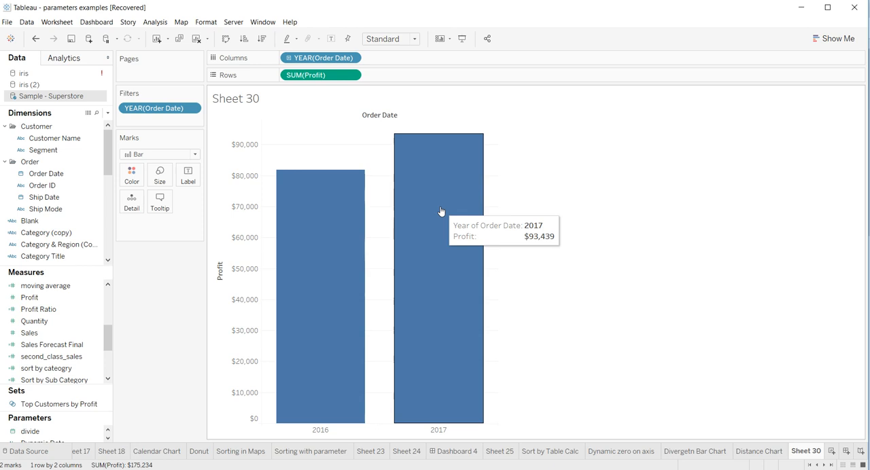
{"action": "mouse_move", "coordinate": [157, 242]}
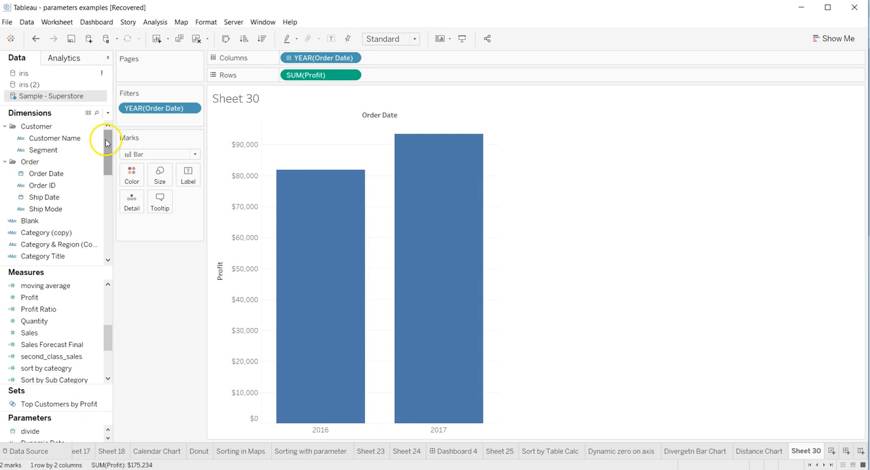
Add Sub-Category to the Detail card so each year's profit bar stacks by sub-category.
{"action": "scroll", "scroll_direction": "down", "scroll_amount": 3}
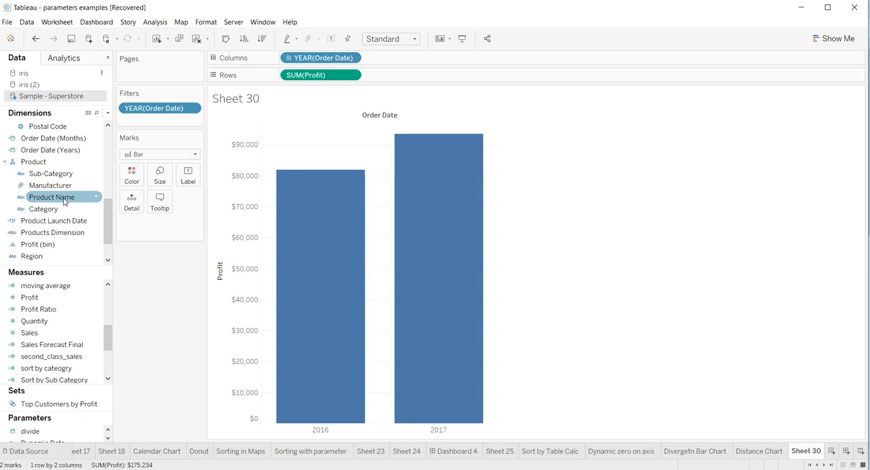
{"action": "left_click", "coordinate": [51, 174]}
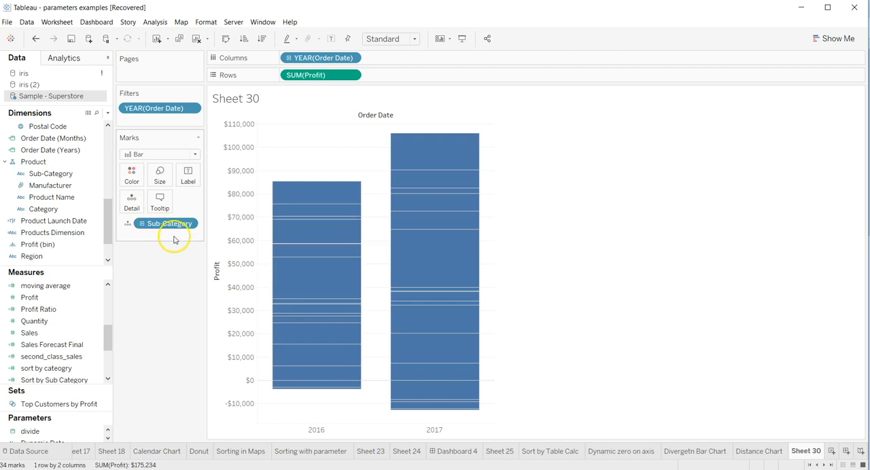
{"action": "mouse_move", "coordinate": [311, 287]}
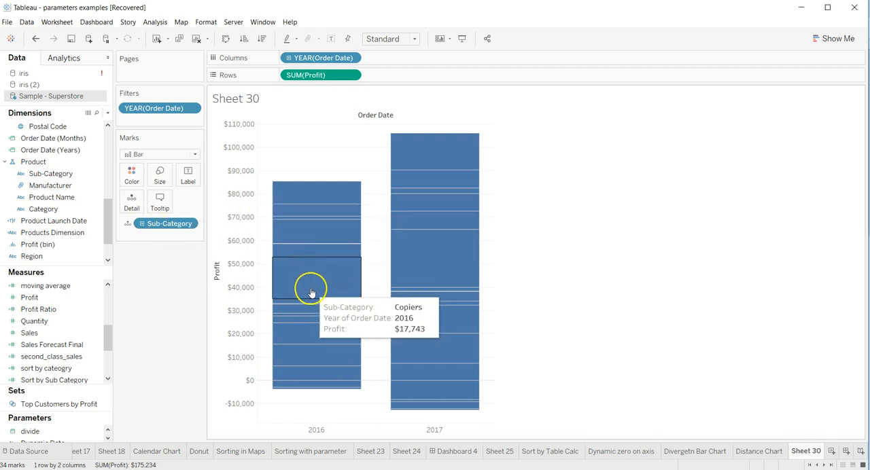
{"action": "mouse_move", "coordinate": [323, 243]}
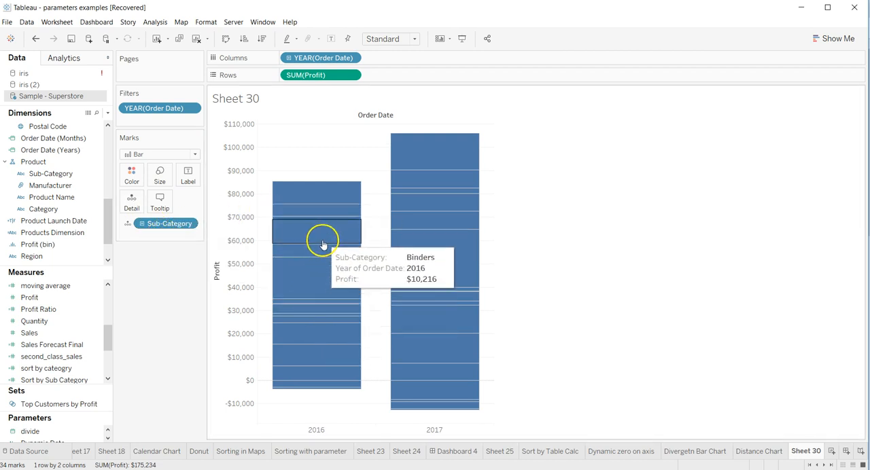
{"action": "mouse_move", "coordinate": [323, 333]}
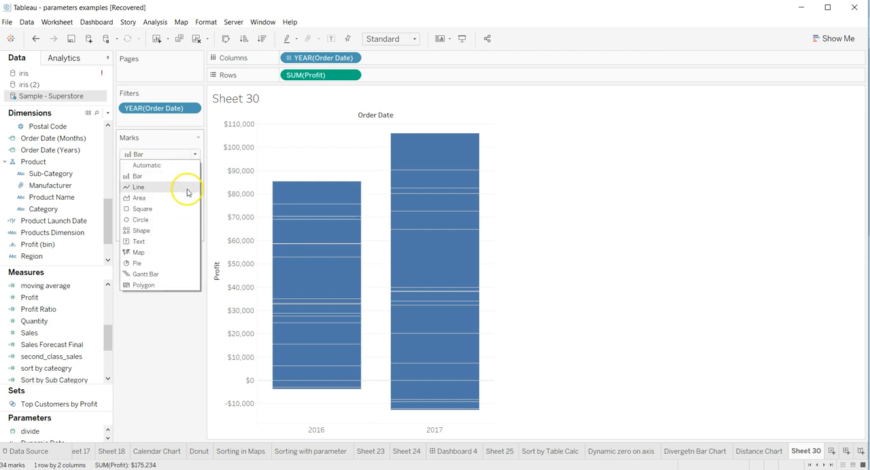
Switch the mark type to Line, giving one 2016–2017 profit slope line per Sub-Category.
{"action": "left_click", "coordinate": [139, 187]}
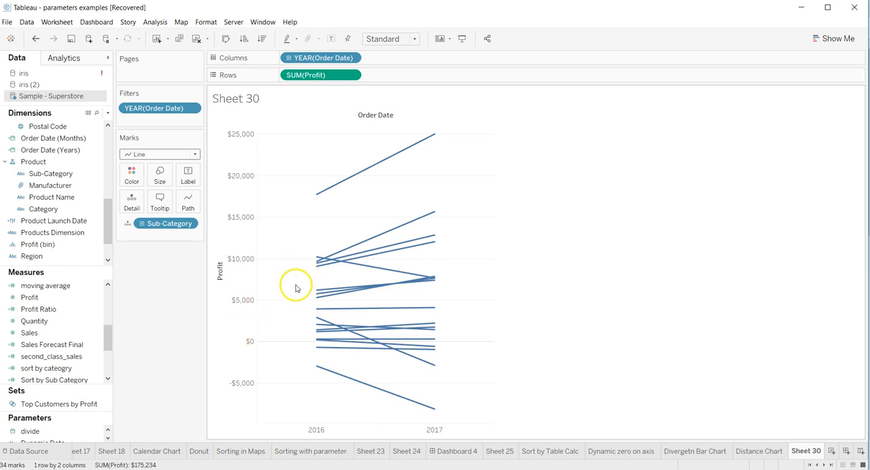
{"action": "mouse_move", "coordinate": [319, 239]}
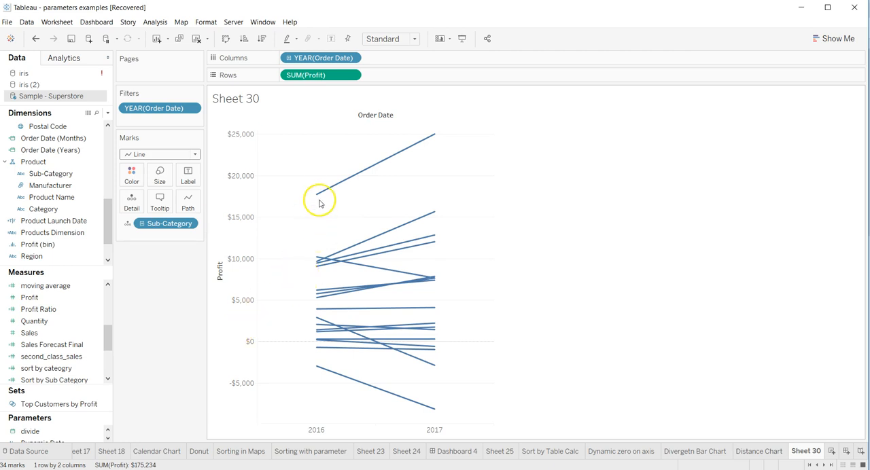
{"action": "mouse_move", "coordinate": [317, 190]}
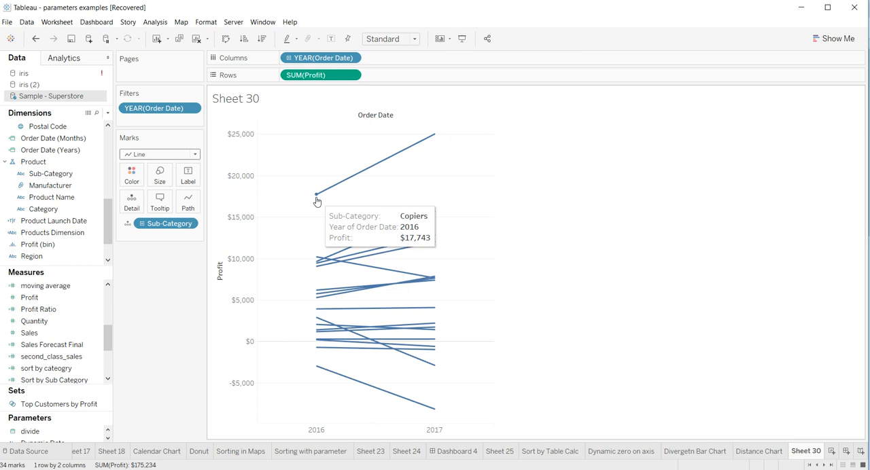
{"action": "mouse_move", "coordinate": [433, 139]}
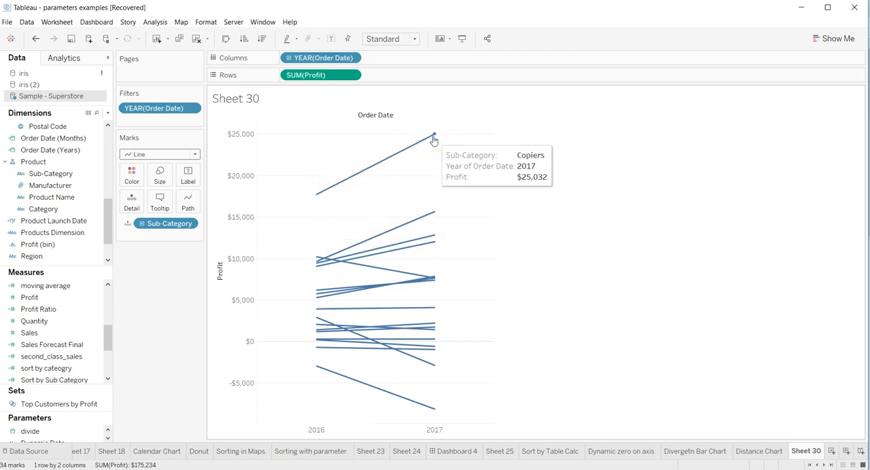
{"action": "mouse_move", "coordinate": [318, 258]}
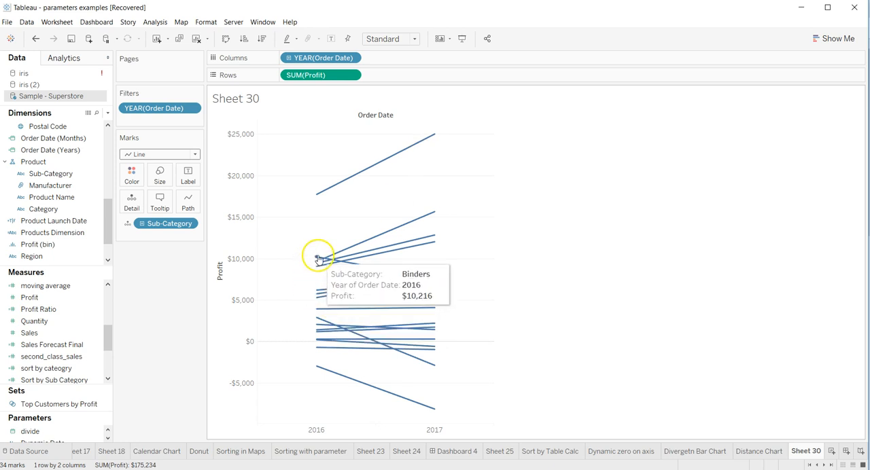
{"action": "mouse_move", "coordinate": [426, 286]}
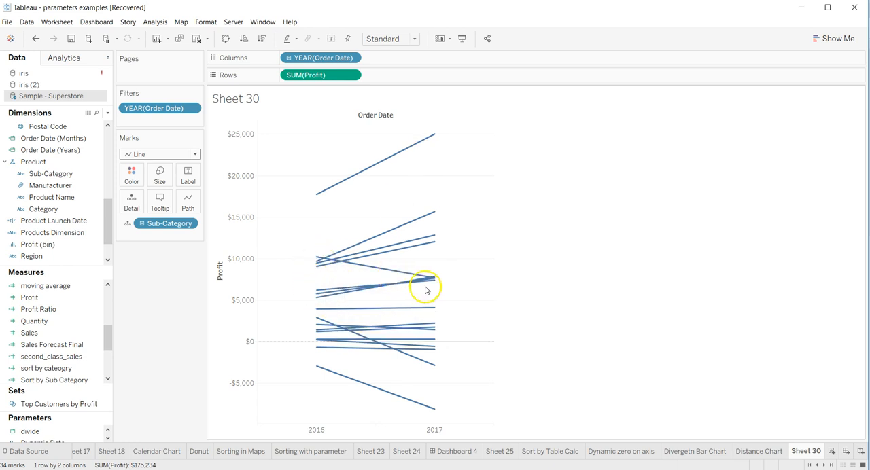
{"action": "mouse_move", "coordinate": [318, 369]}
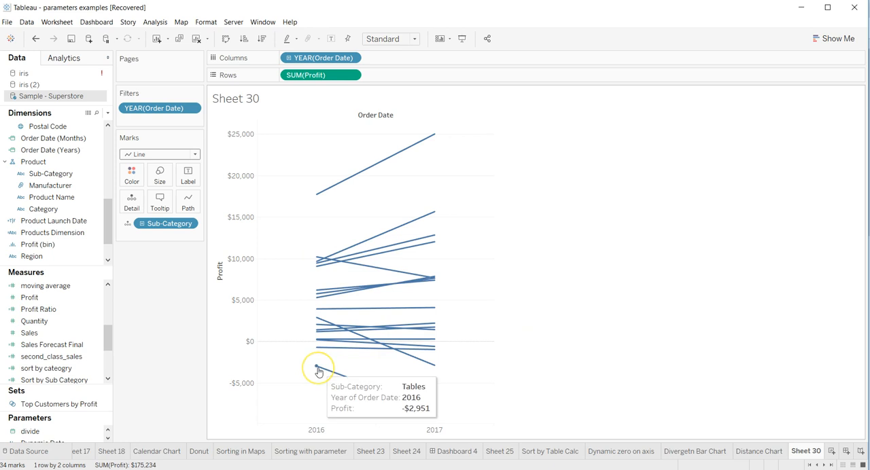